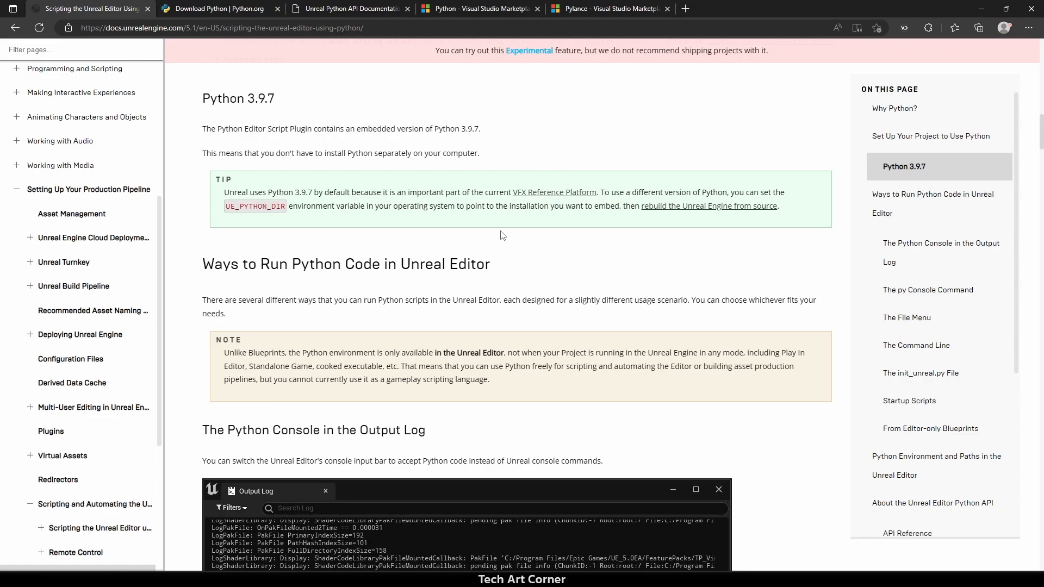
mouse_move(349, 182)
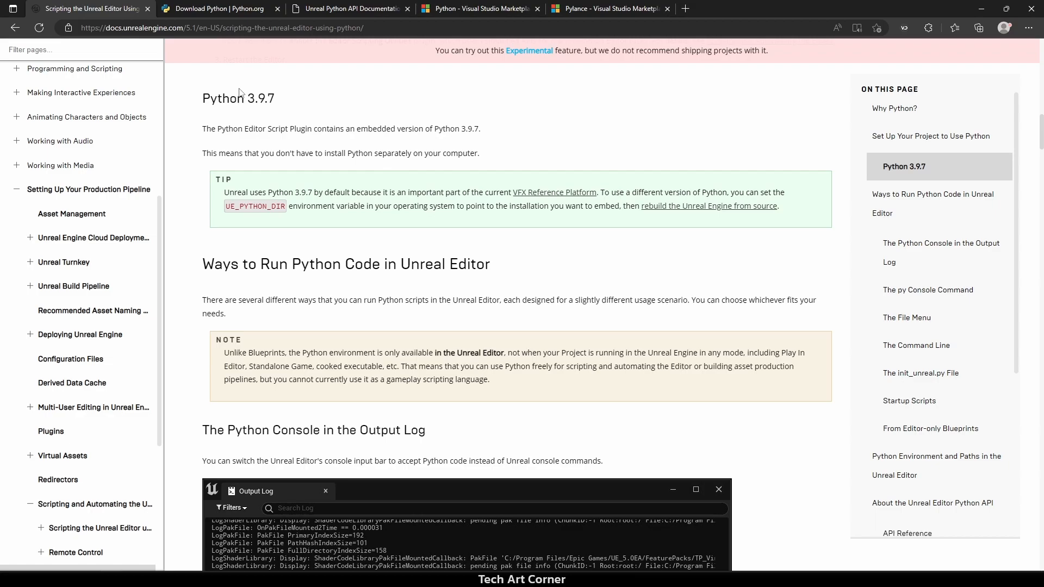
Step: Review the Python downloads page and Unreal Python scripting docs, then launch VS Code
left_click(216, 7)
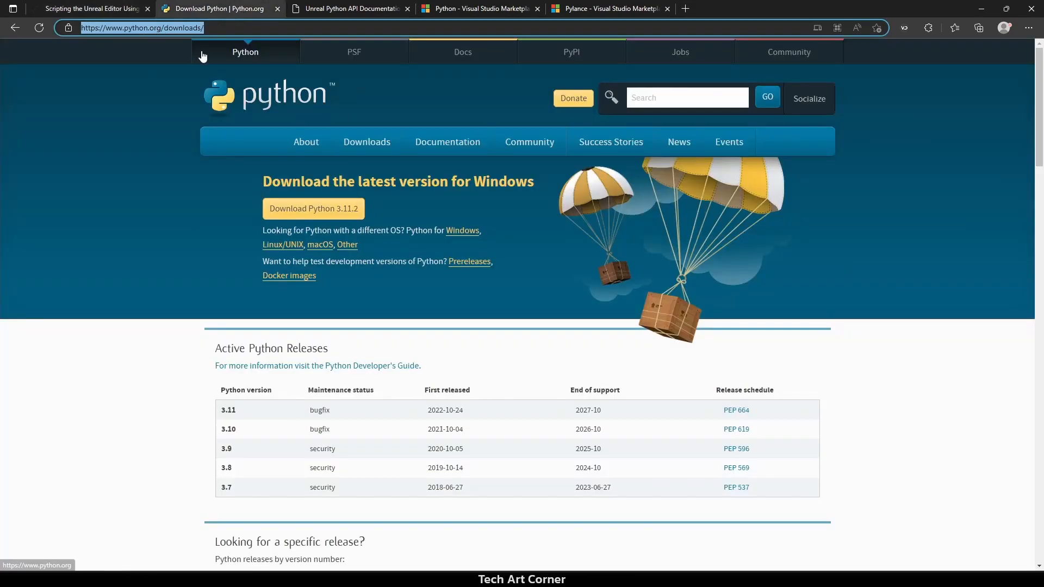
left_click(93, 7)
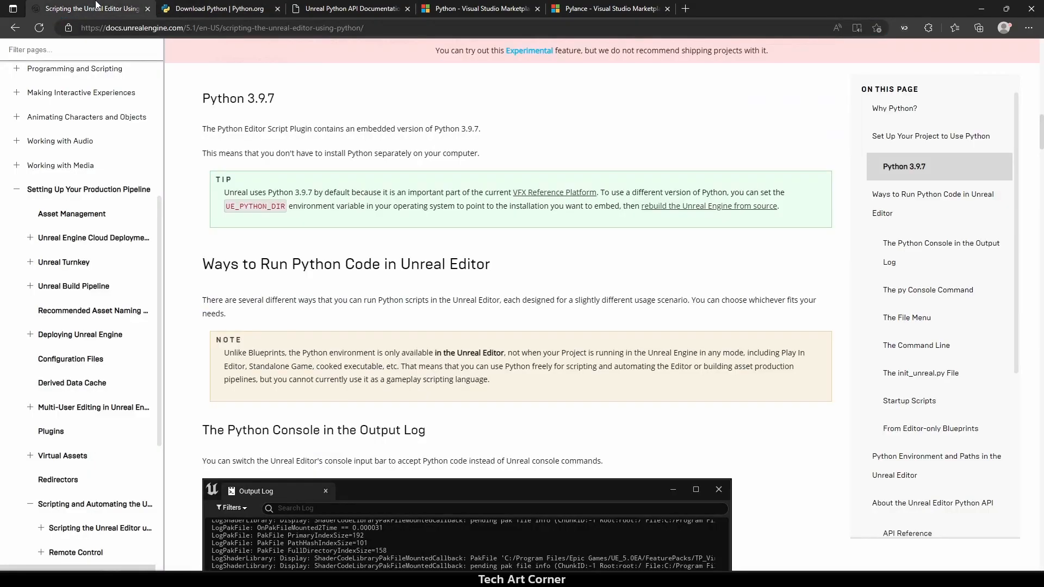
mouse_move(433, 221)
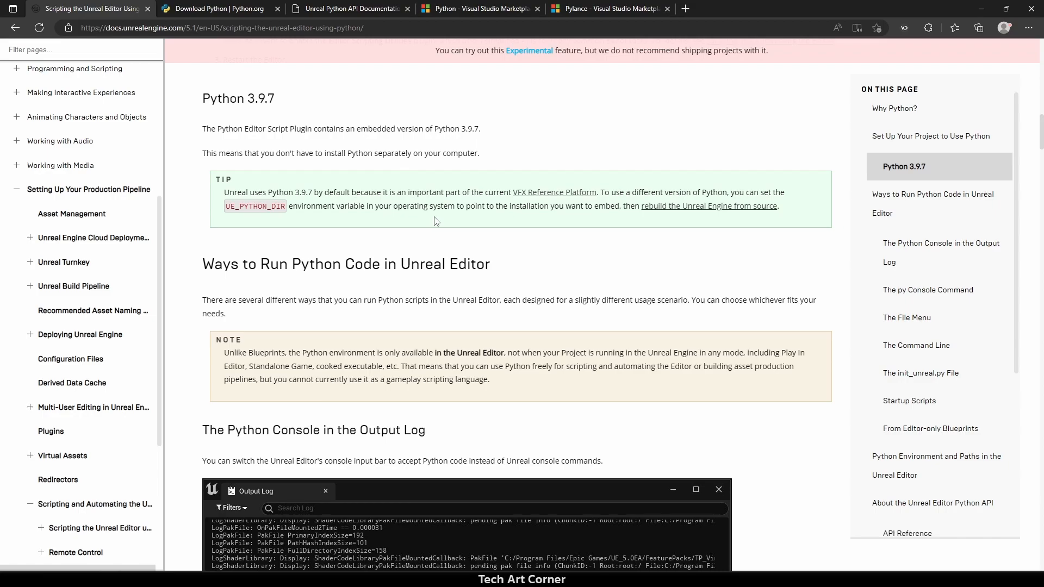
mouse_move(298, 220)
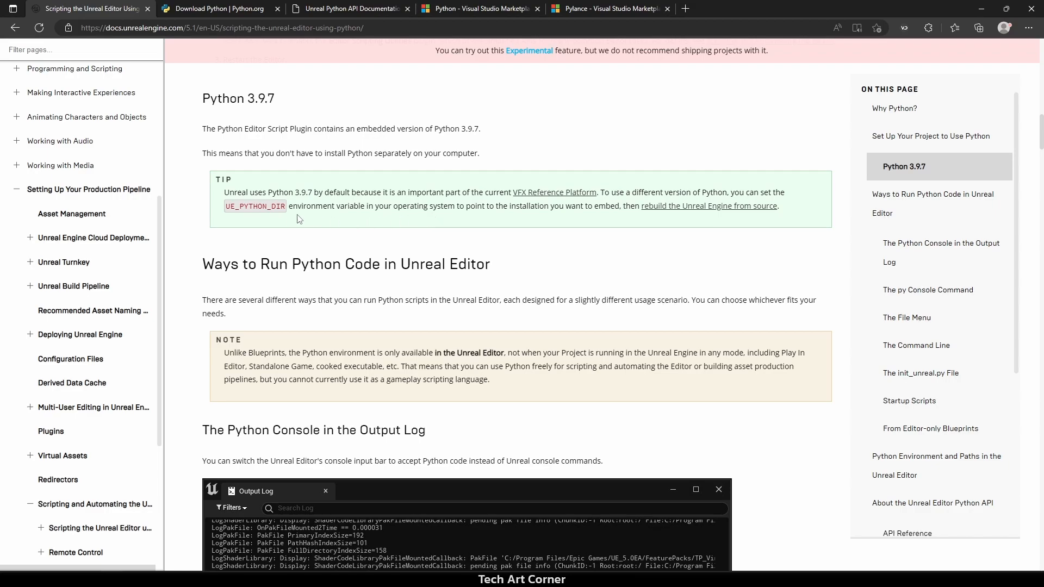
double_click(254, 206)
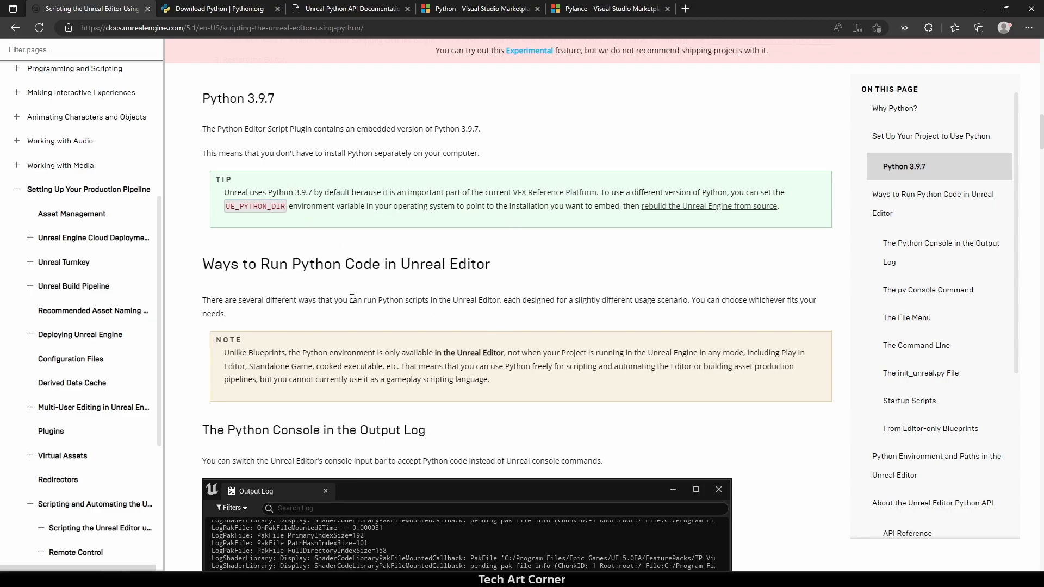
mouse_move(717, 5)
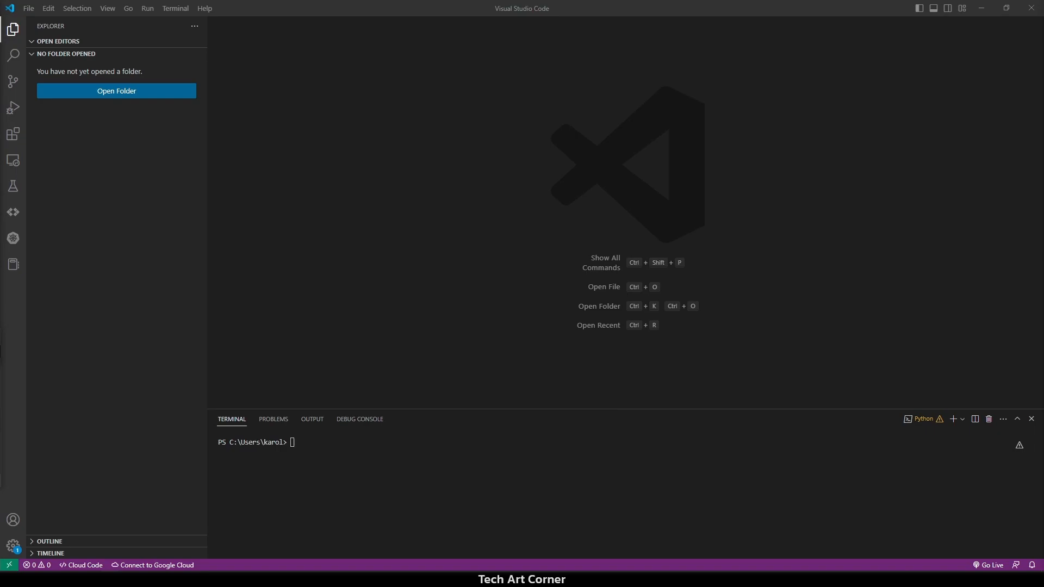
mouse_move(13, 132)
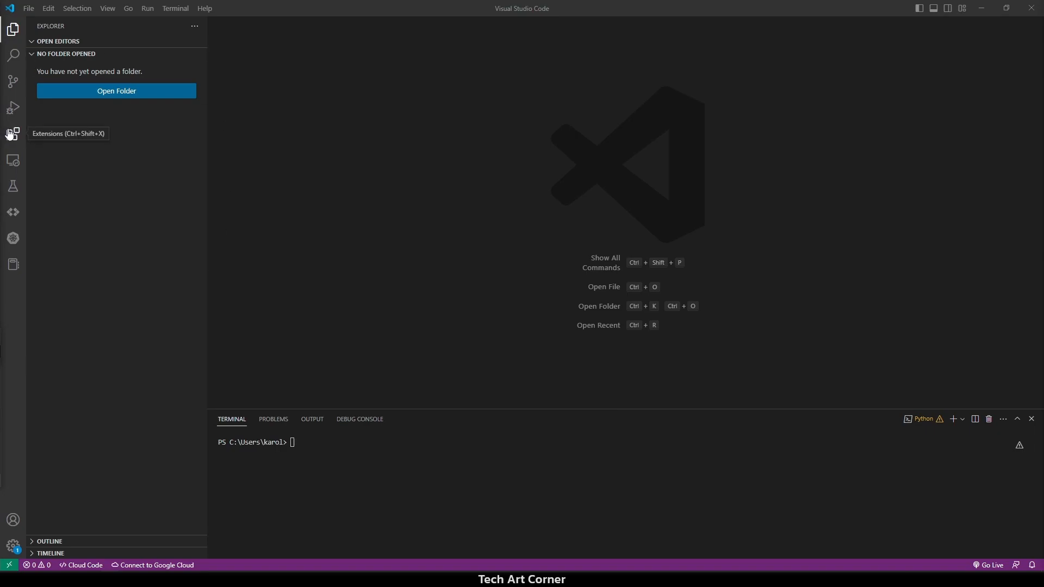
Step: Search the Extensions view for 'python' and 'pylance' to confirm both are installed
left_click(12, 133)
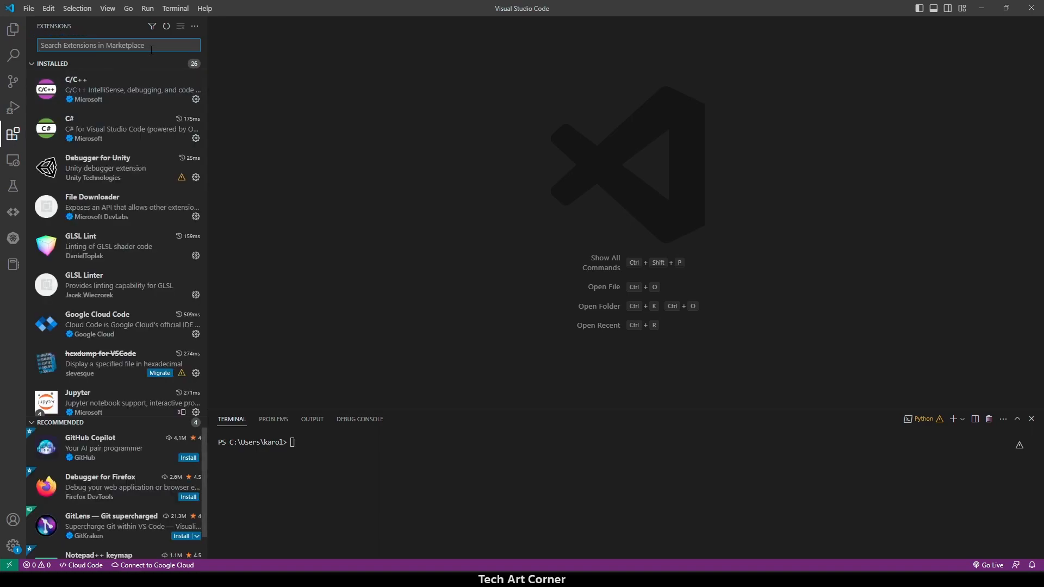
type("python")
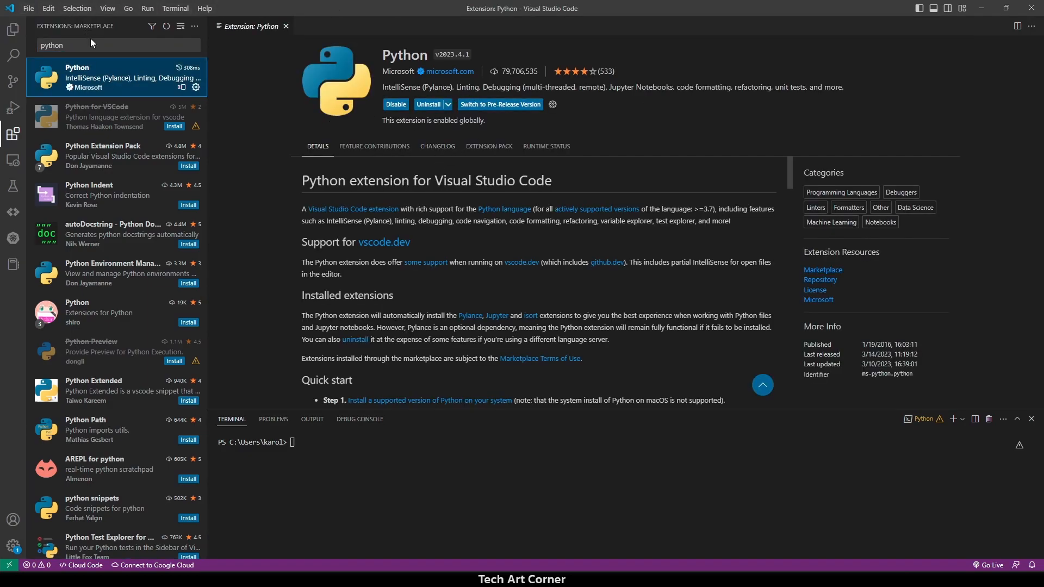
type("pylance")
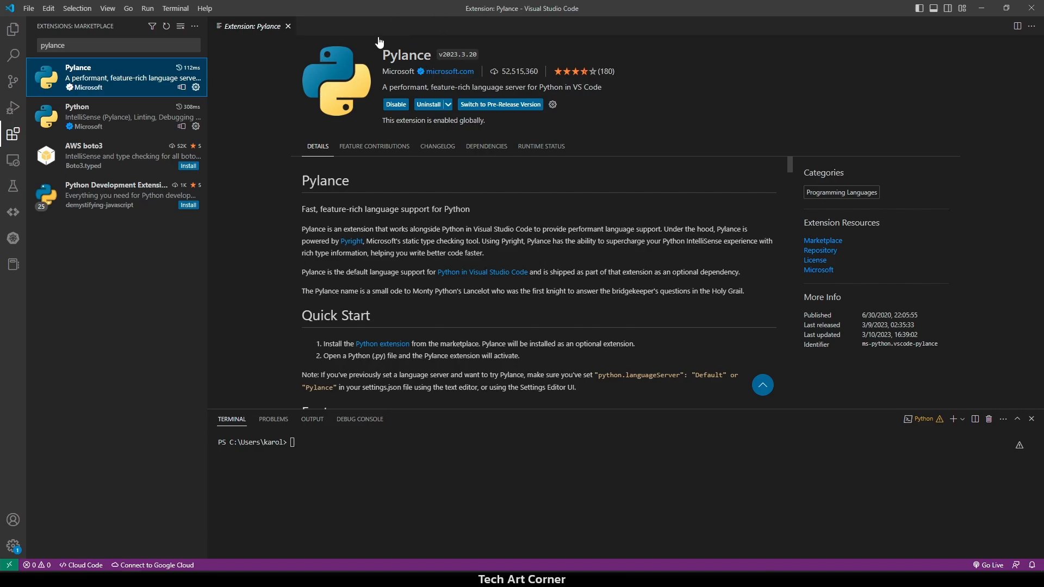
mouse_move(406, 56)
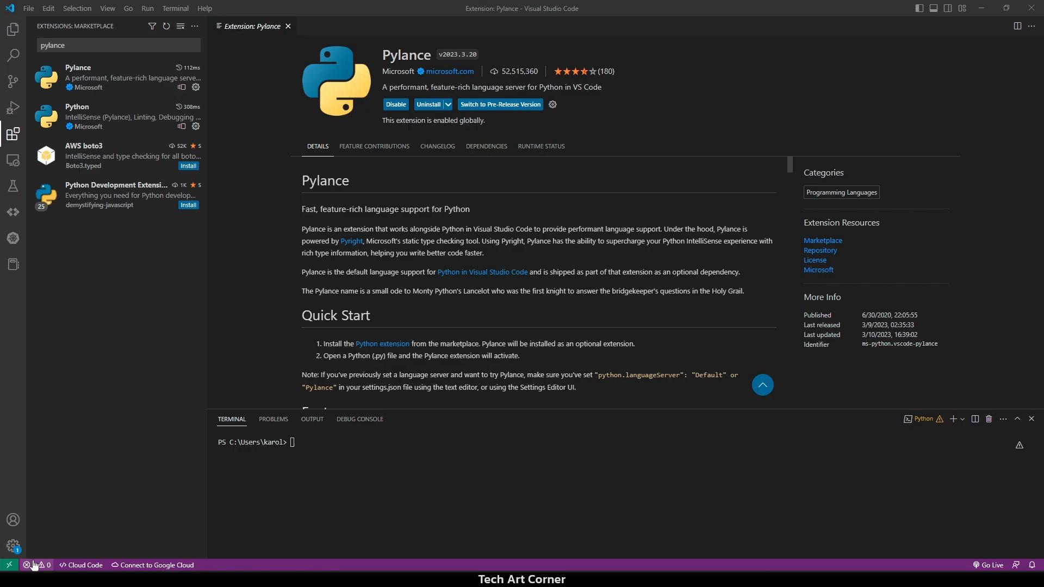
Step: Bring up Settings on the Python extension section near the Default Interpreter Path entry
left_click(13, 546)
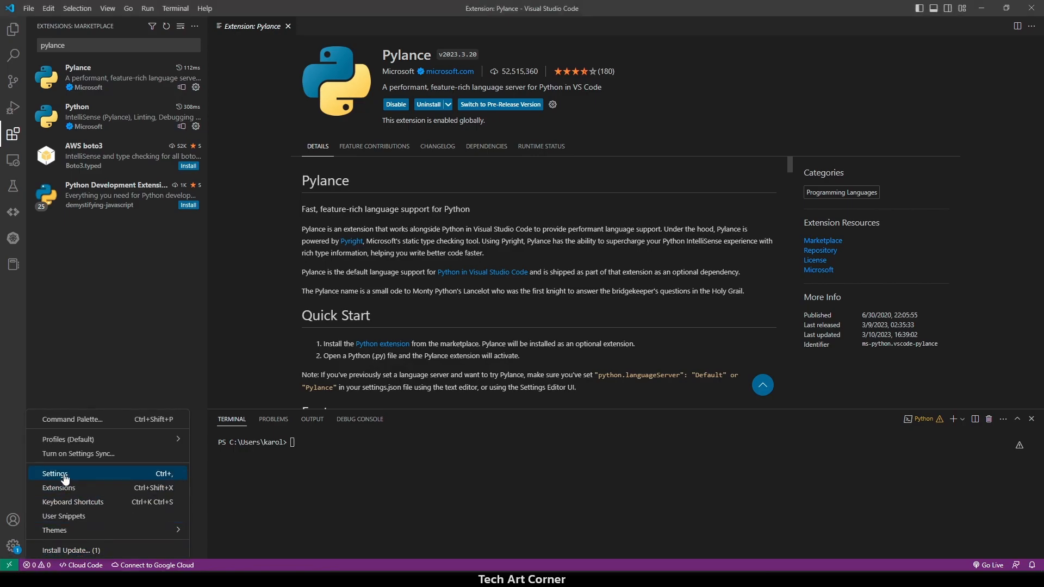
left_click(56, 473)
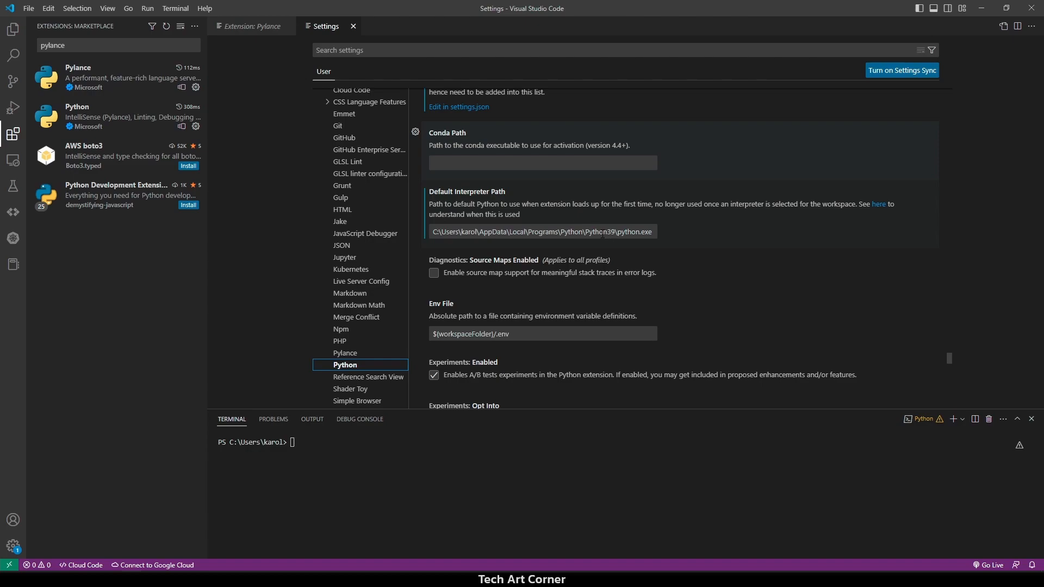
left_click(541, 230)
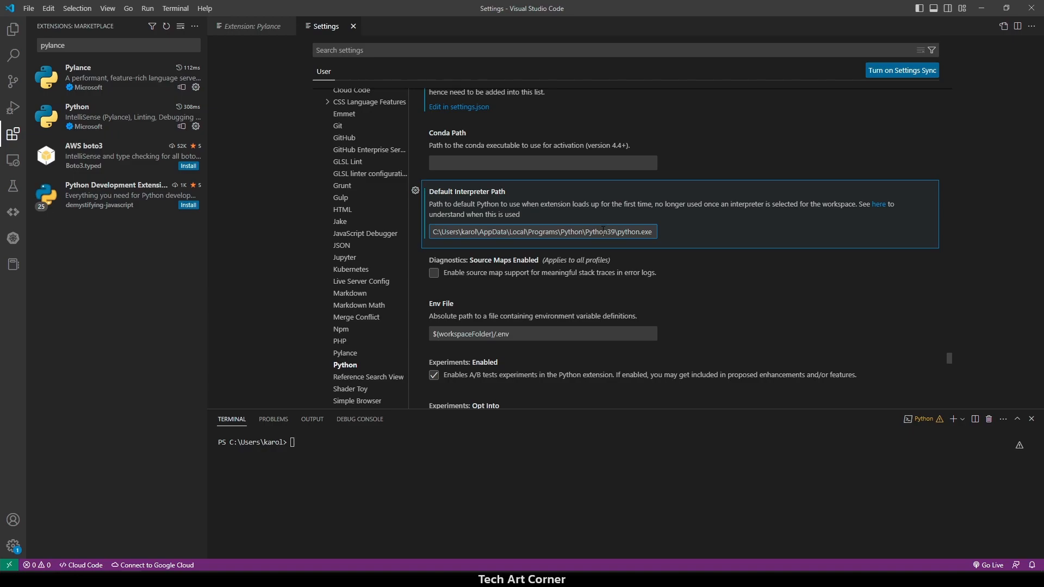
mouse_move(524, 226)
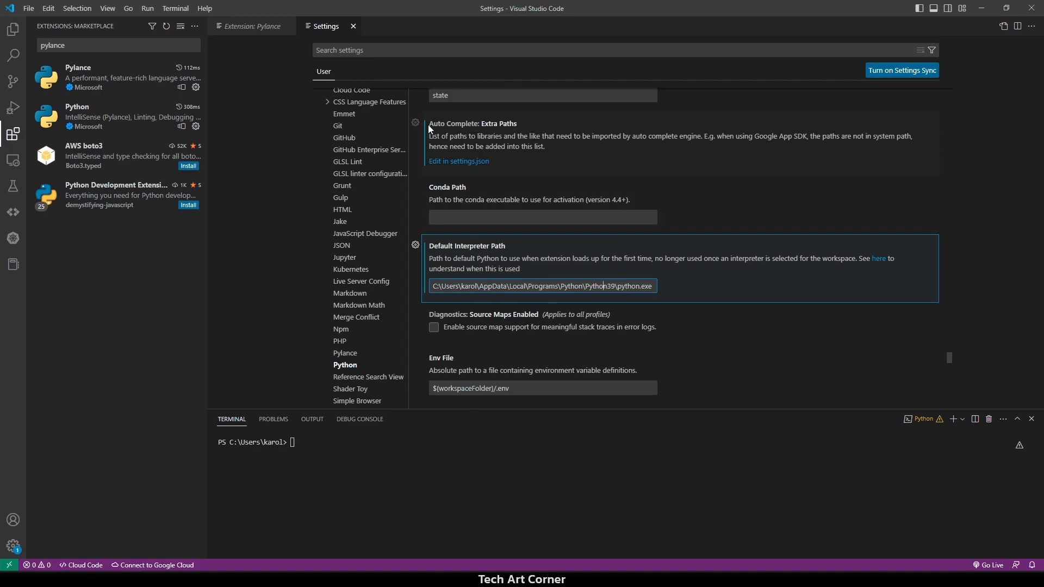
mouse_move(485, 139)
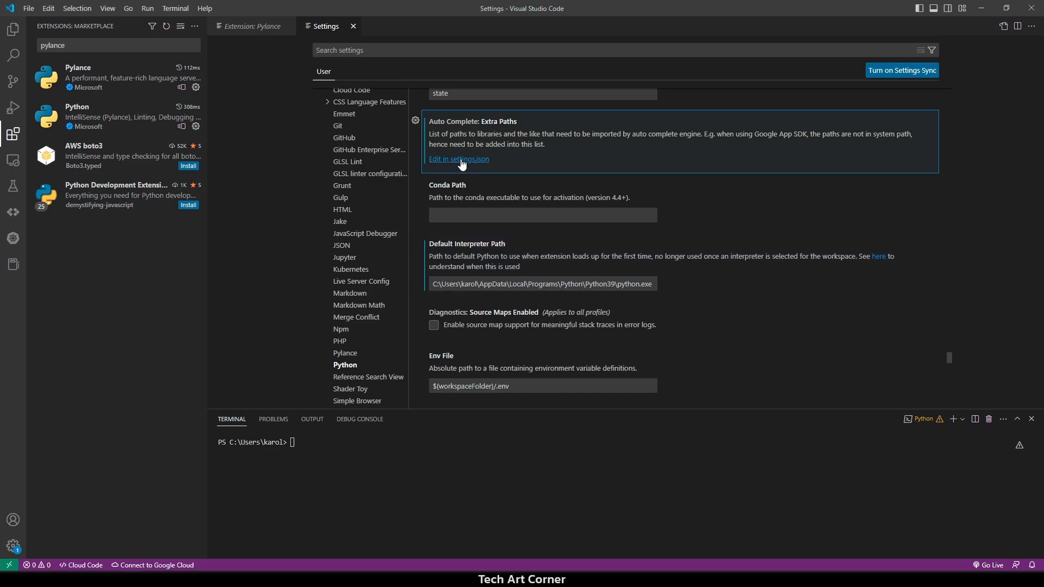
Step: Add the project's Intermediate\PythonStub folder path to python.autoComplete.extraPaths in settings.json
left_click(458, 158)
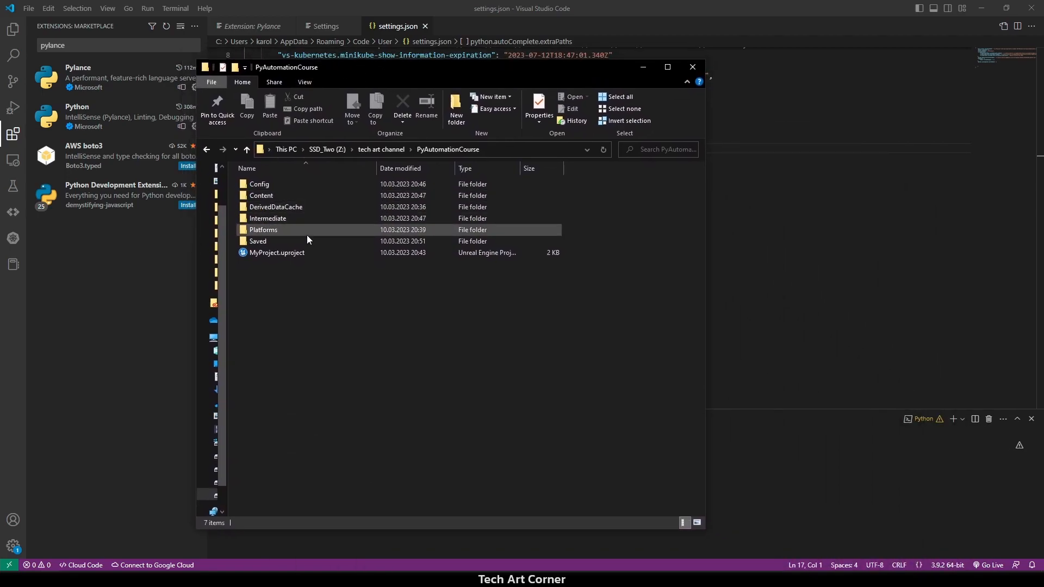
double_click(268, 217)
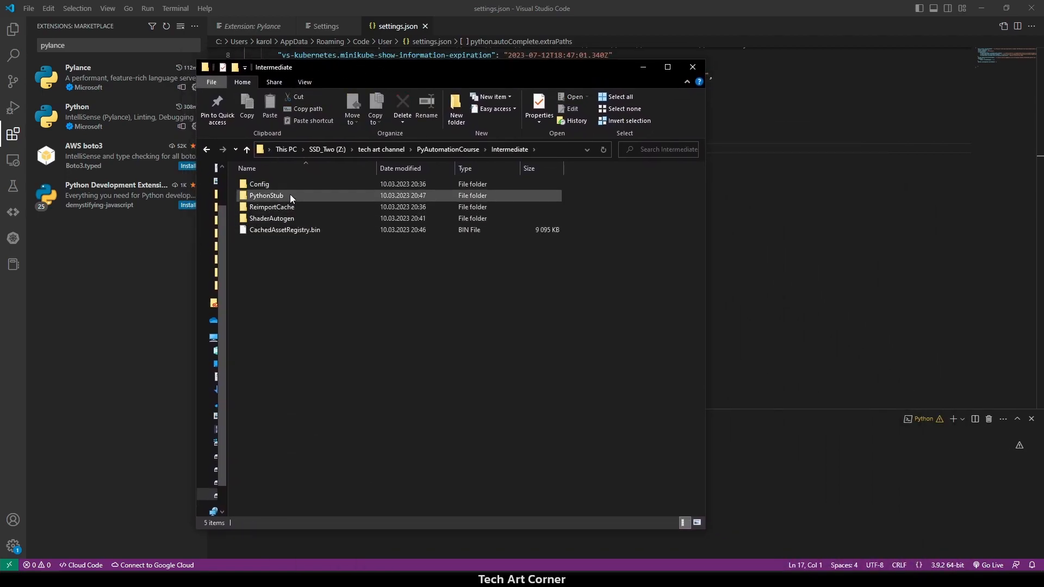
double_click(265, 195)
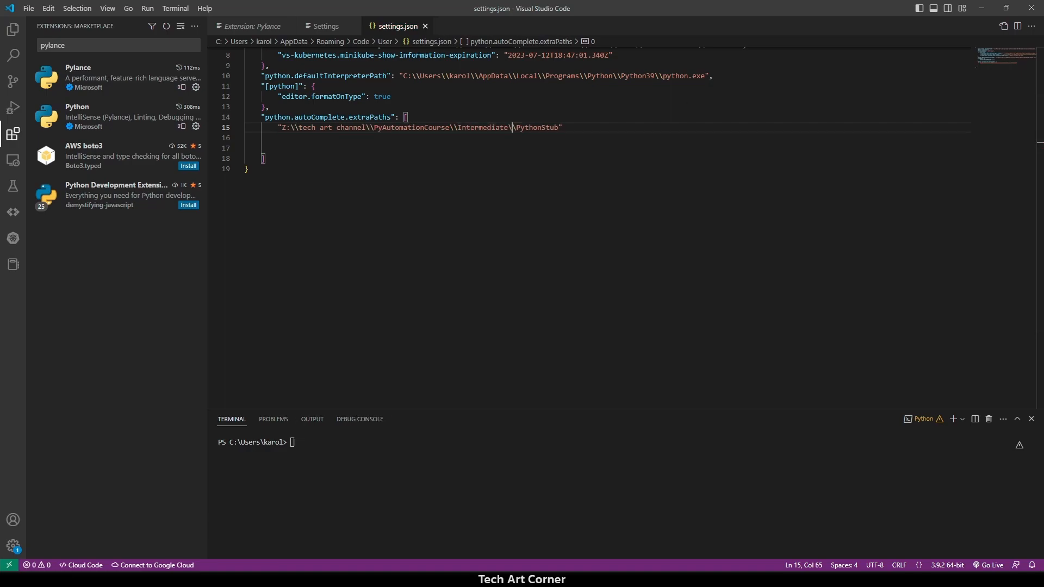
mouse_move(385, 265)
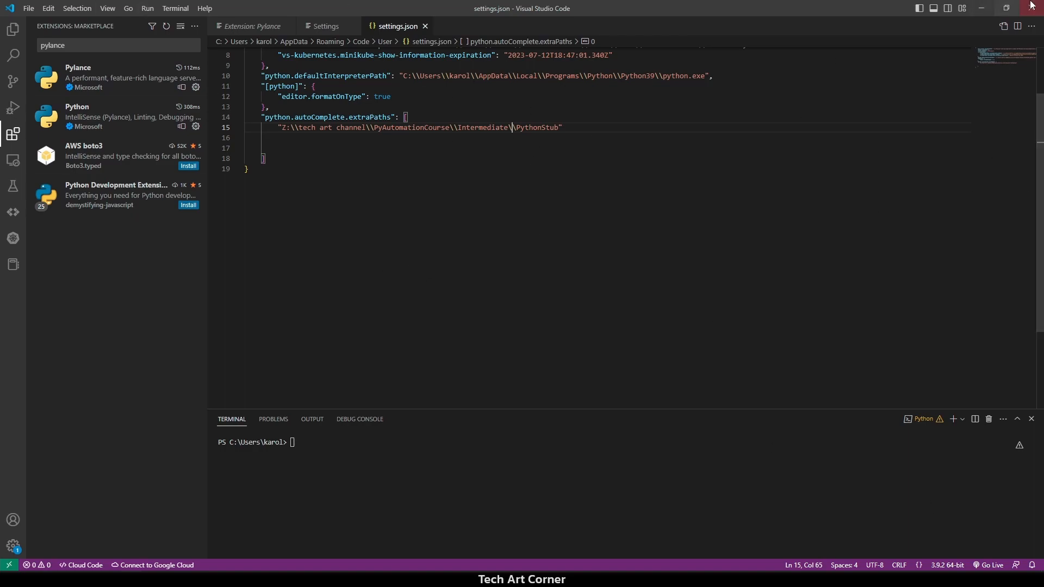
Step: Restart VS Code with python.analysis.extraPaths set and begin typing 'import unreal' in a new file
left_click(13, 29)
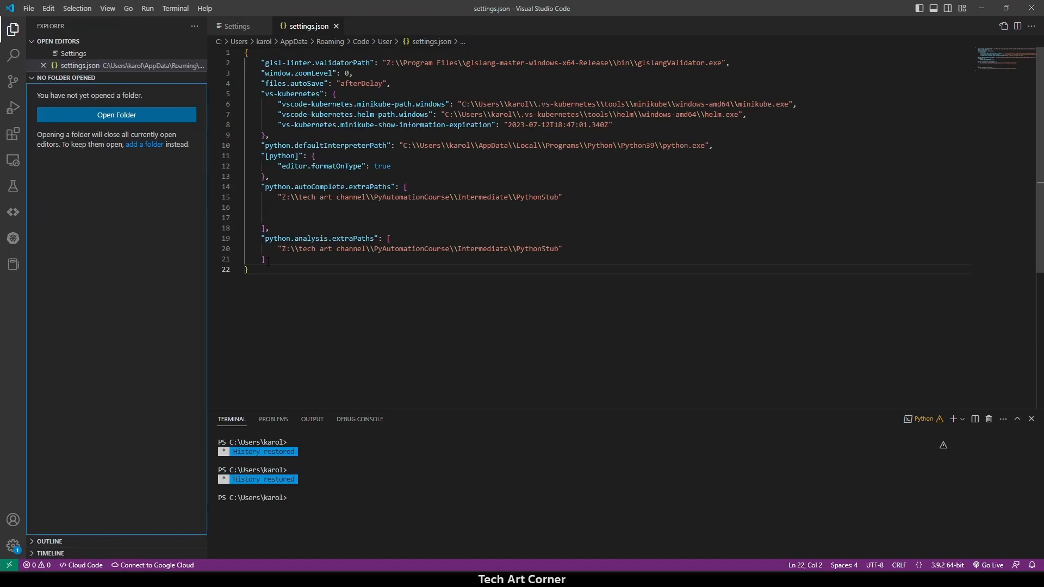
left_click_drag(265, 227, 265, 259)
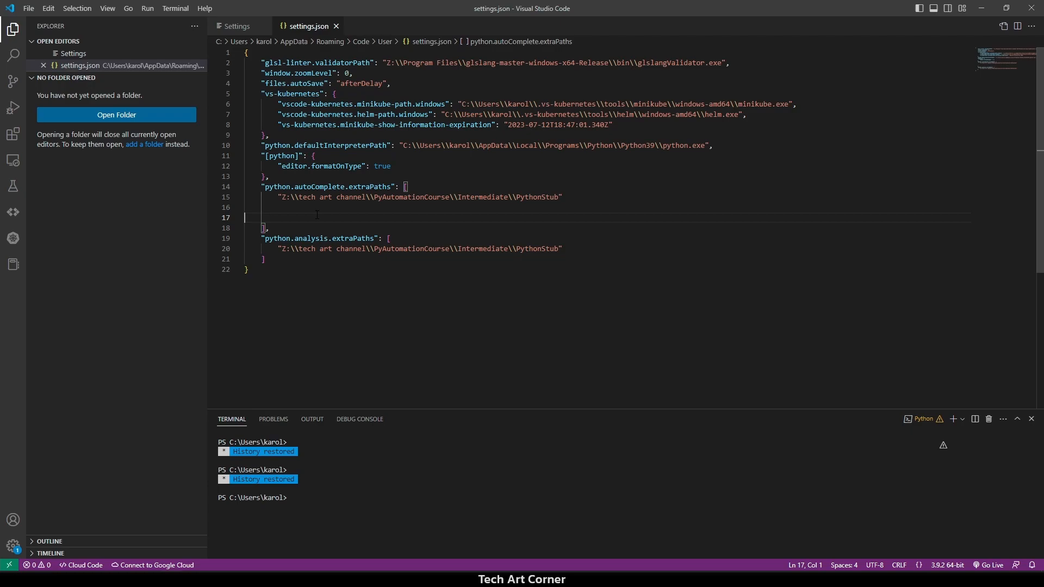
type("import unreal")
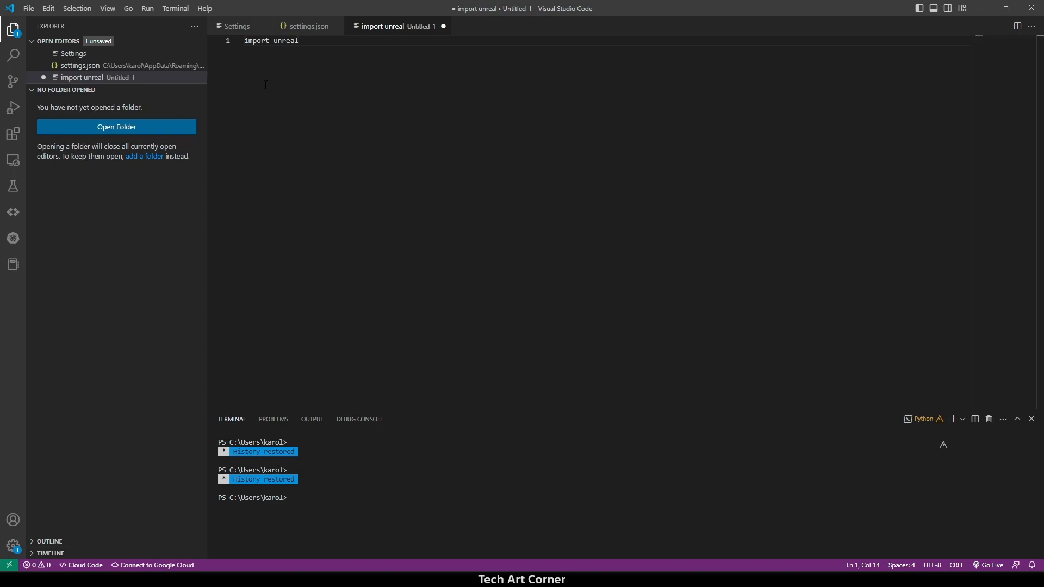
Step: Type 'unreal.' after the import and pick AchievementWriteDelegate from the suggestions
key("Enter")
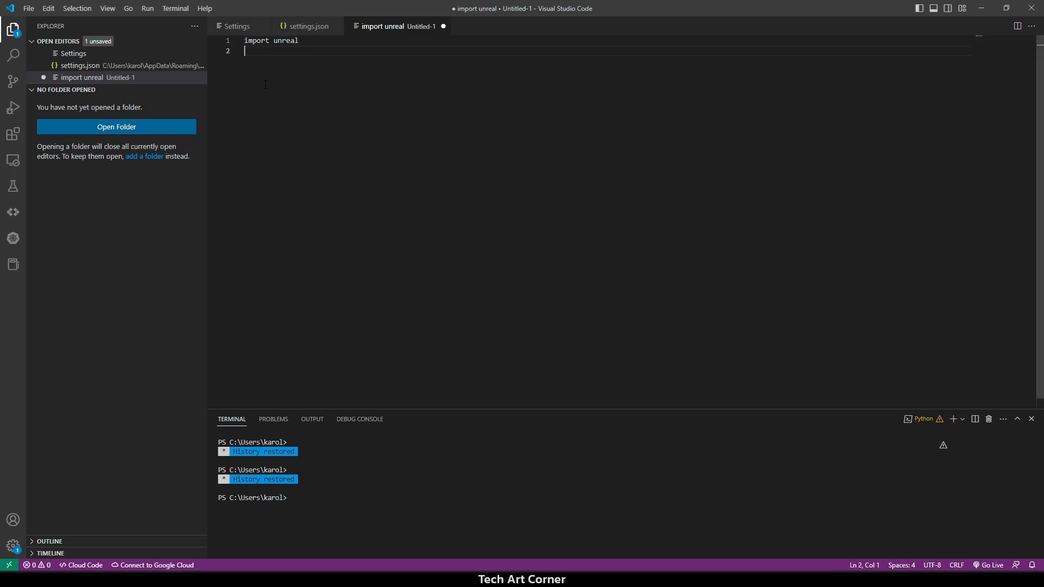
key("enter")
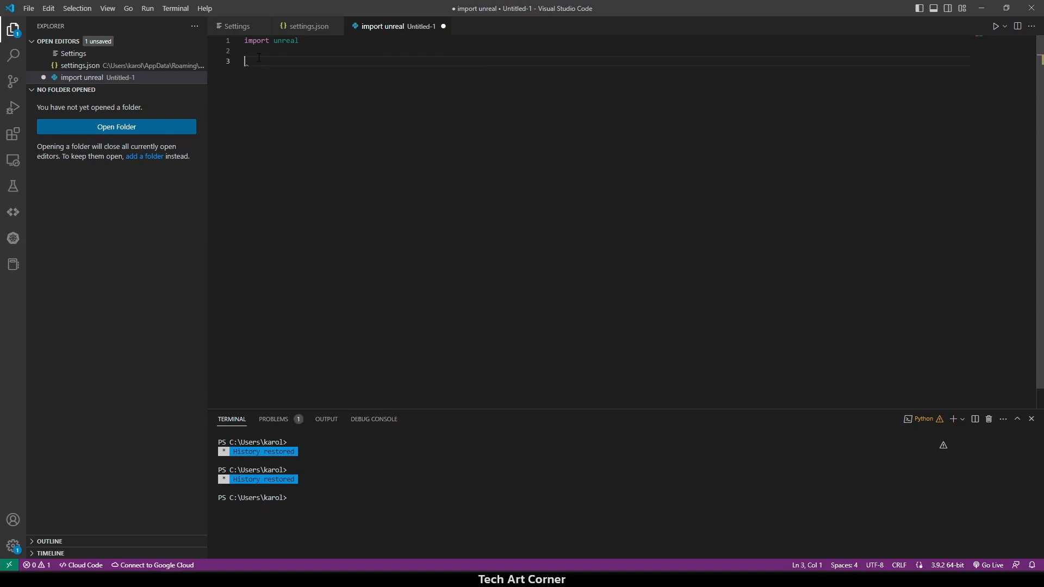
type("unreal.")
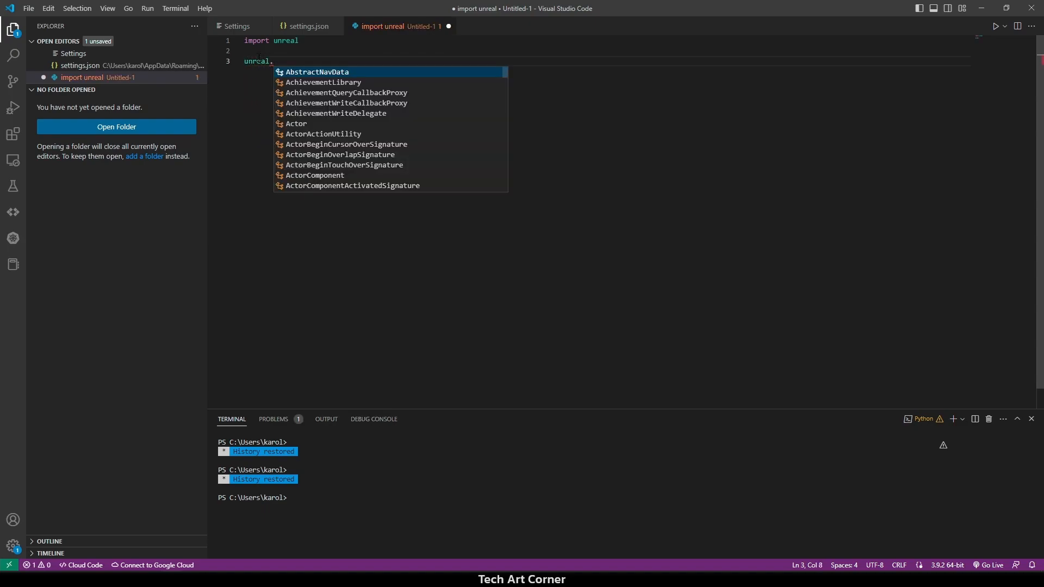
mouse_move(316, 113)
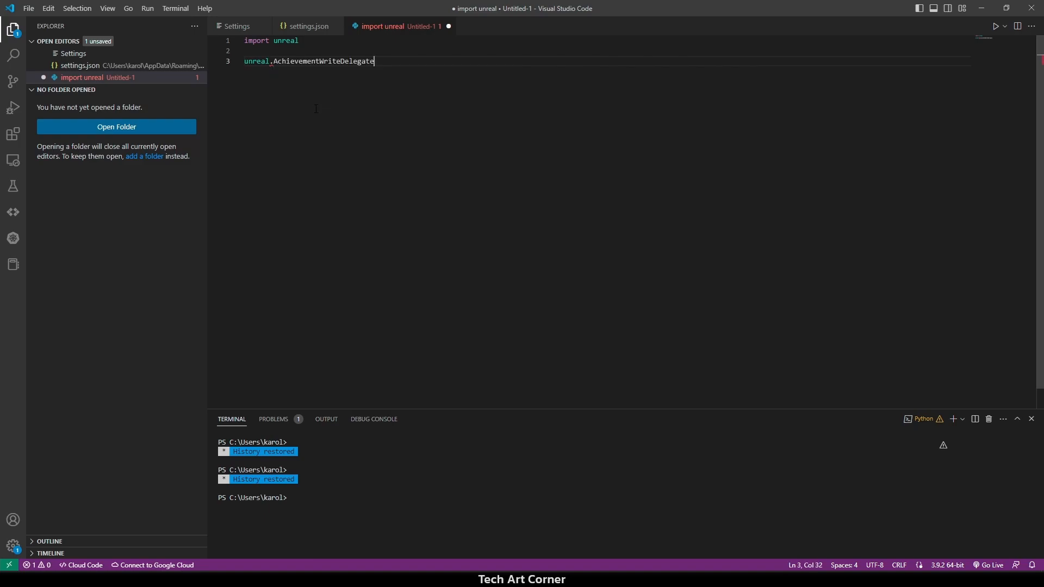
Step: Go to the AchievementWriteDelegate and MulticastDelegateBase definitions in the PythonStub unreal.py
left_click(320, 61)
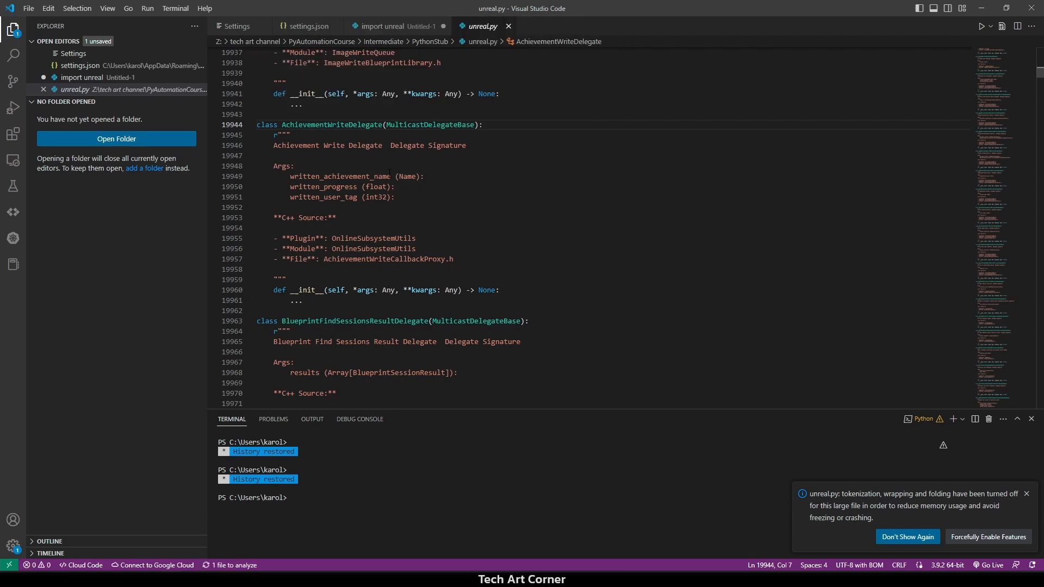
mouse_move(301, 124)
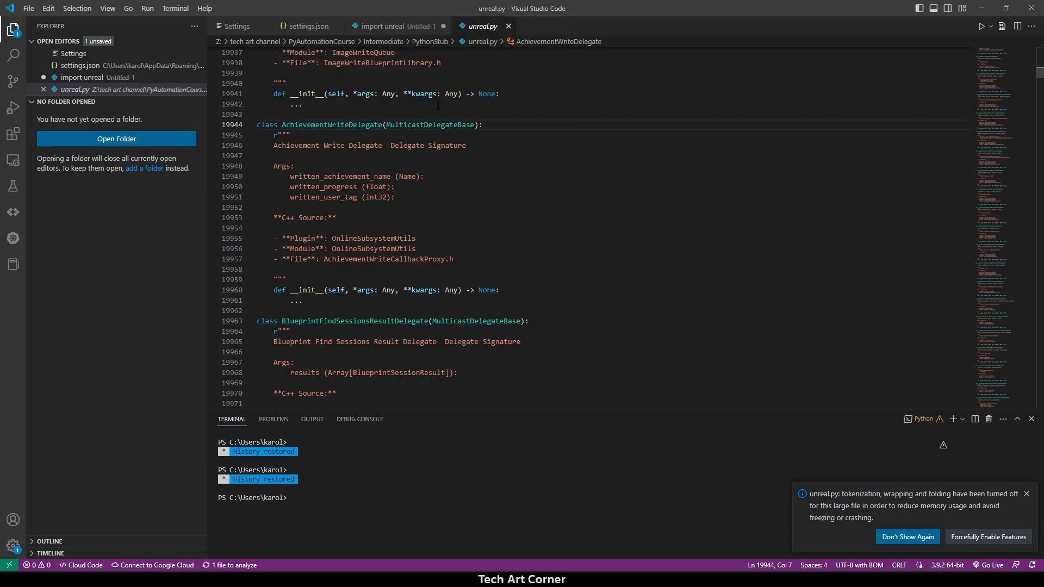
mouse_move(430, 124)
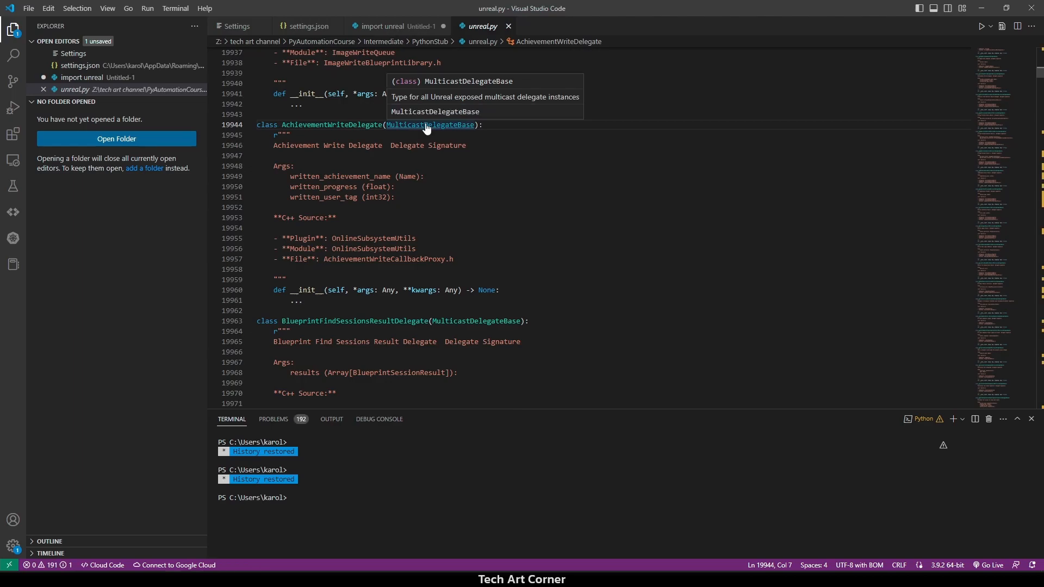
left_click(429, 124)
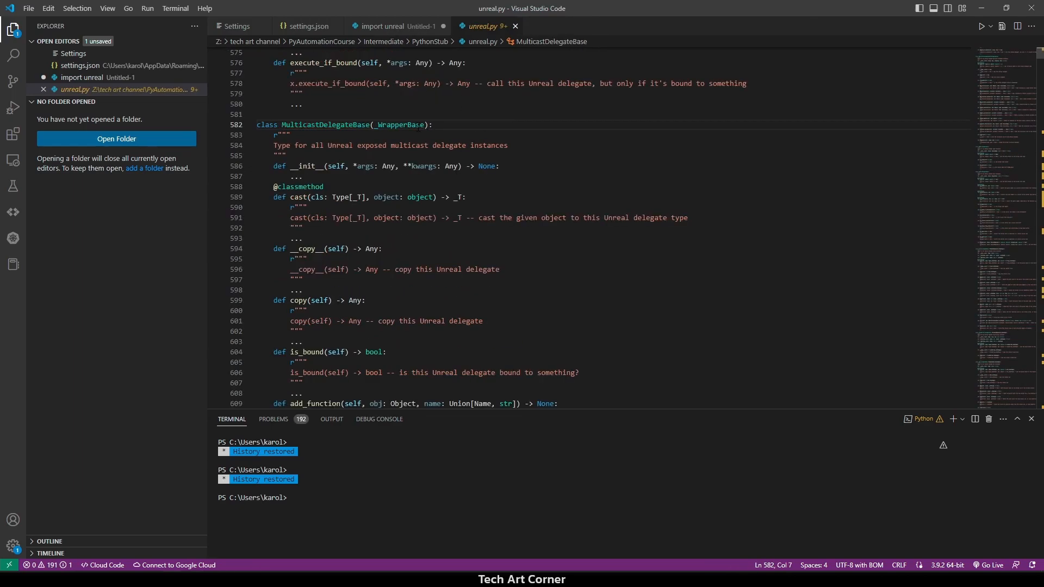
scroll("up", 3)
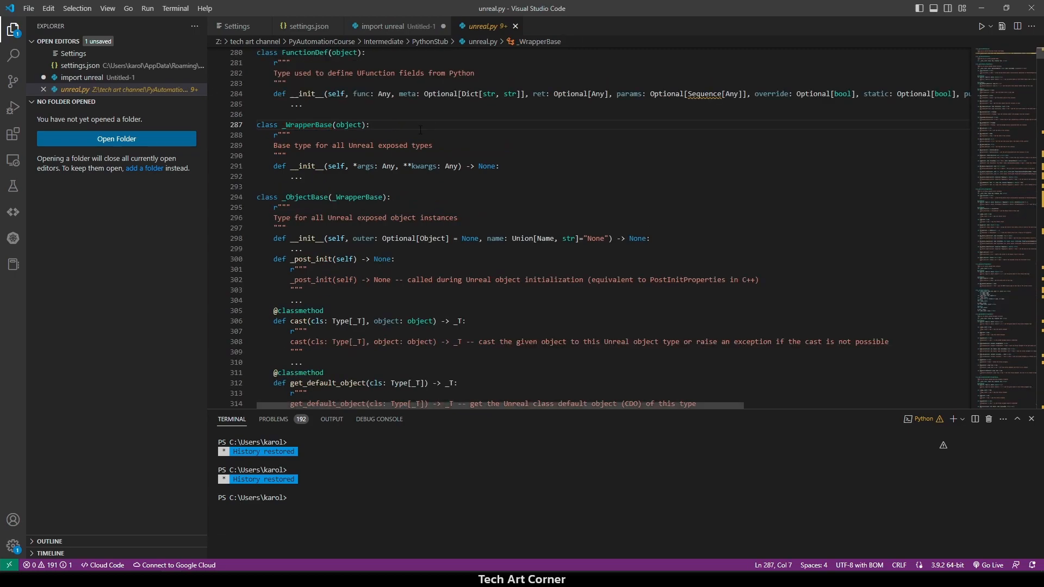